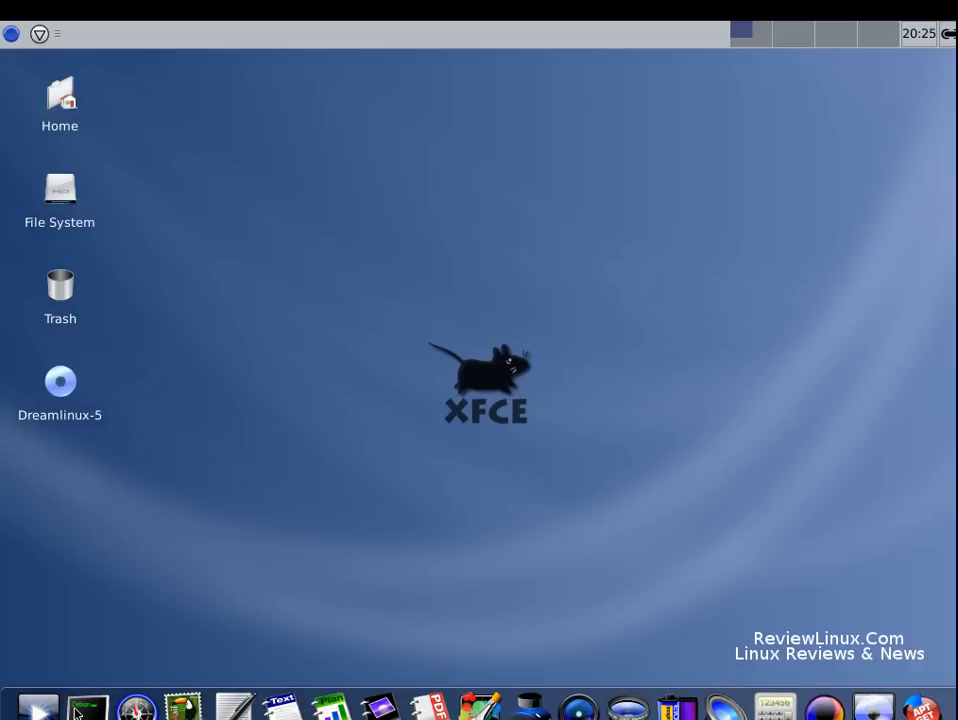
- Open a terminal, view running processes with top, quit it, and close the window
left_click(85, 708)
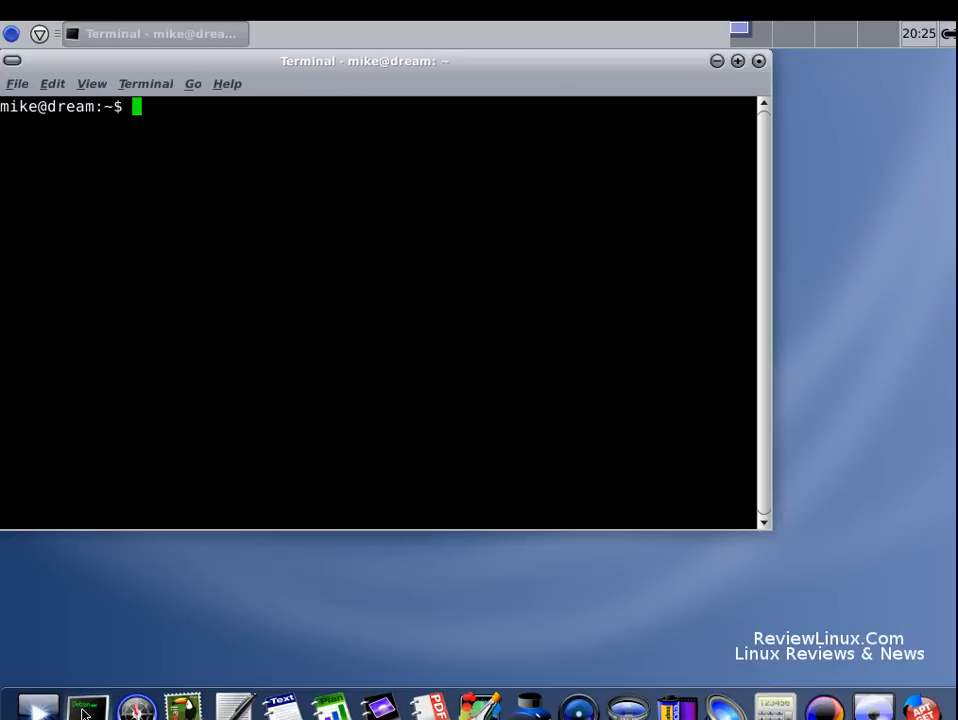
type("top")
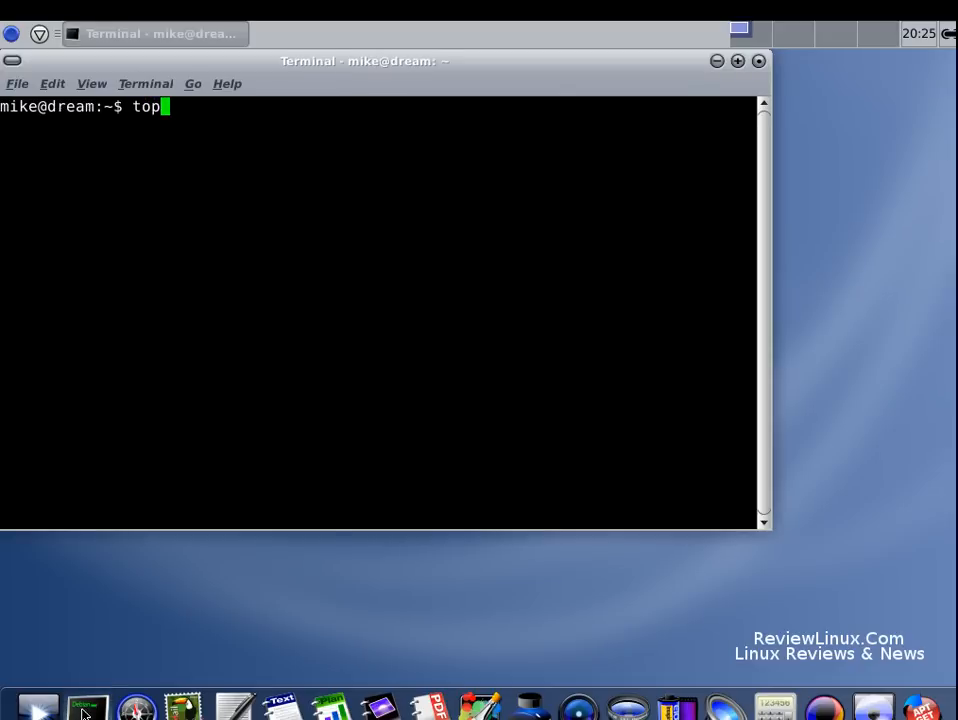
key("Return")
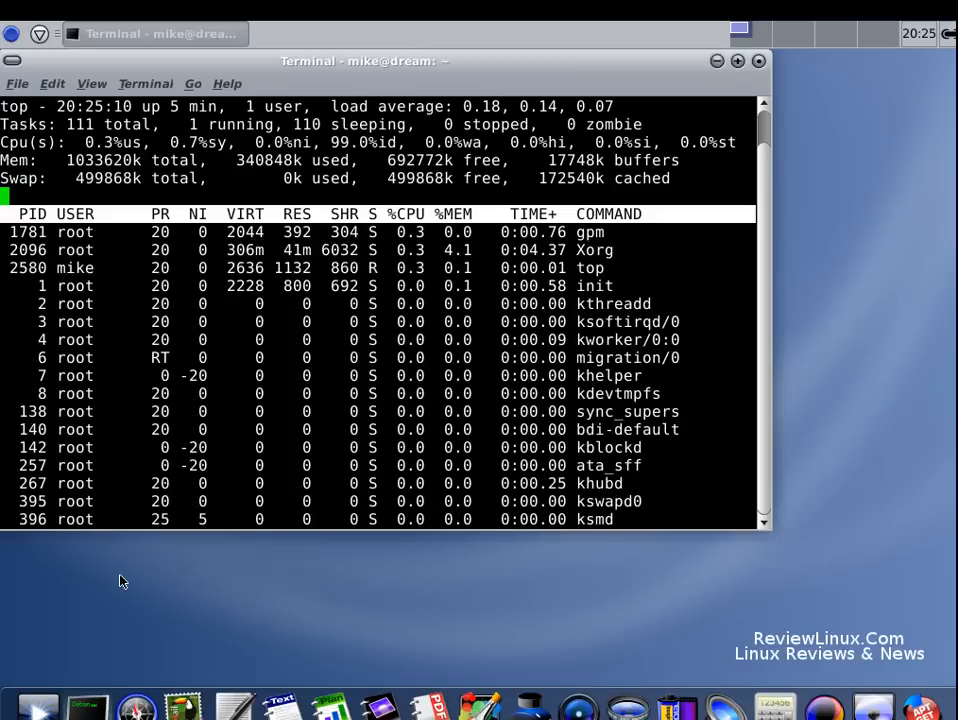
mouse_move(770, 52)
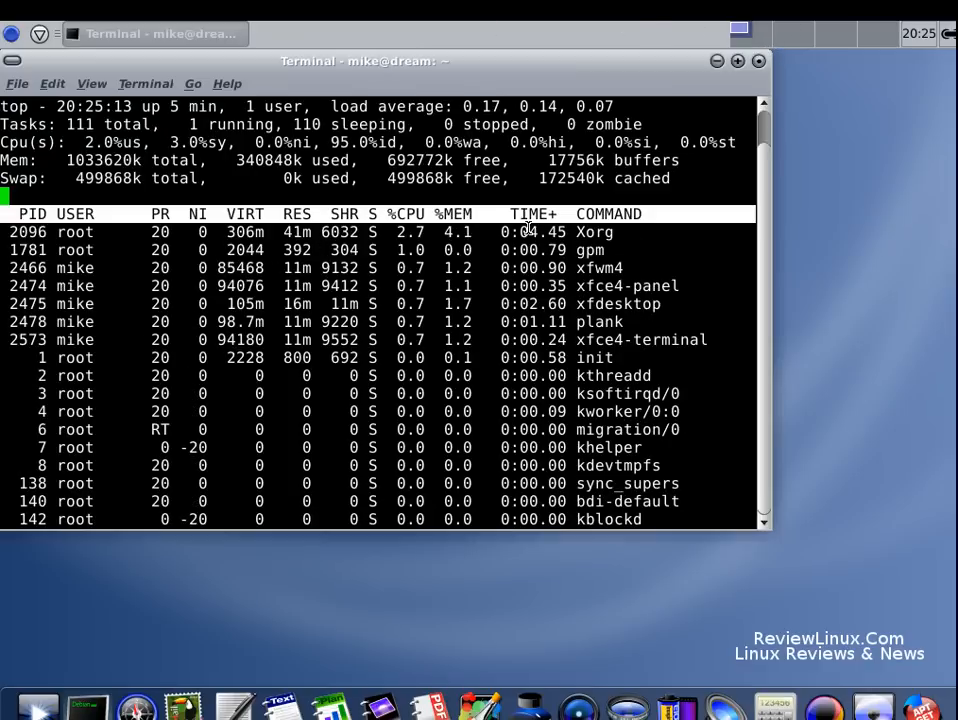
key("q")
type("df")
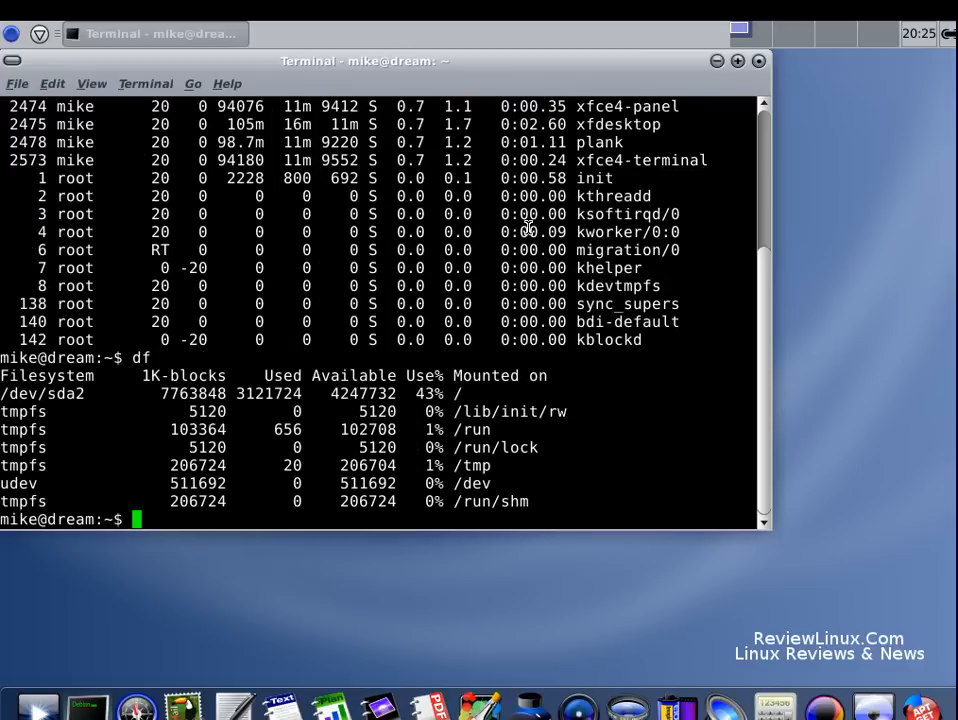
left_click(758, 61)
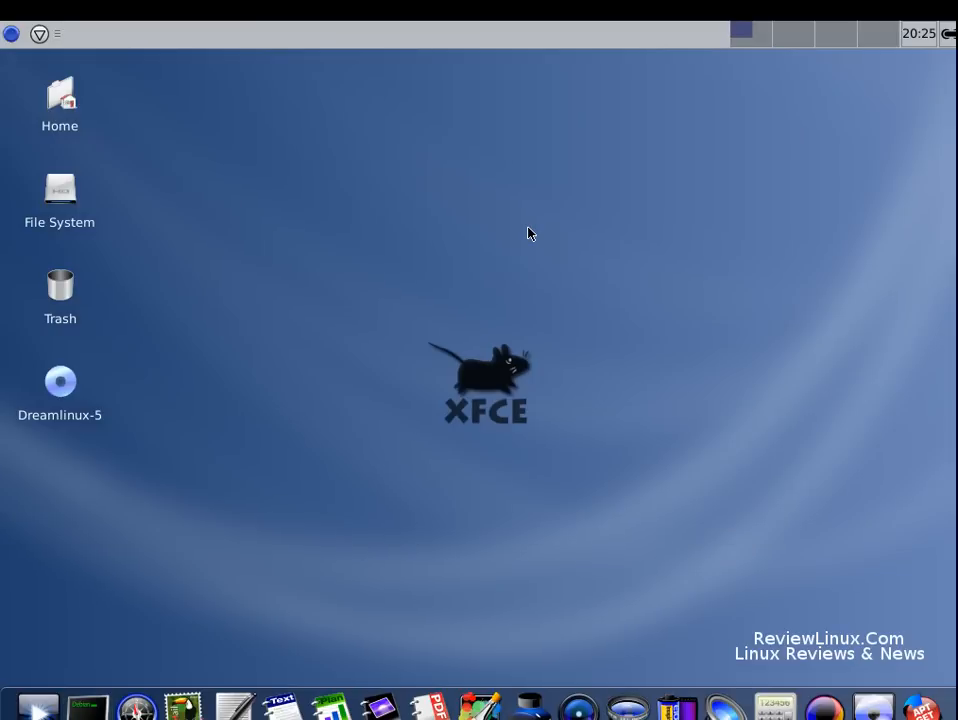
mouse_move(140, 705)
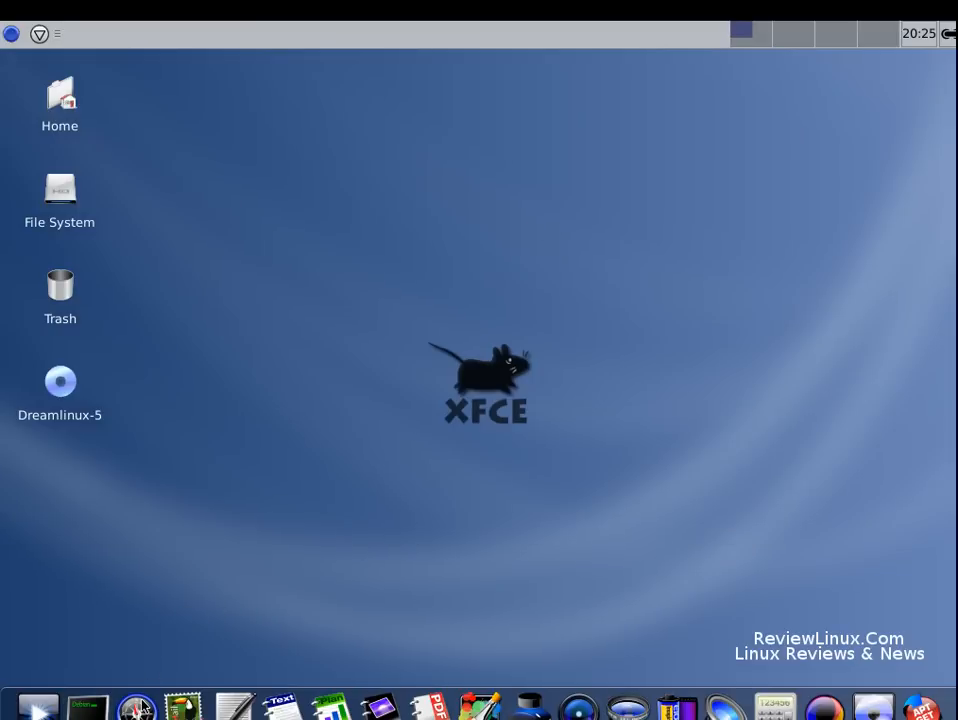
mouse_move(276, 630)
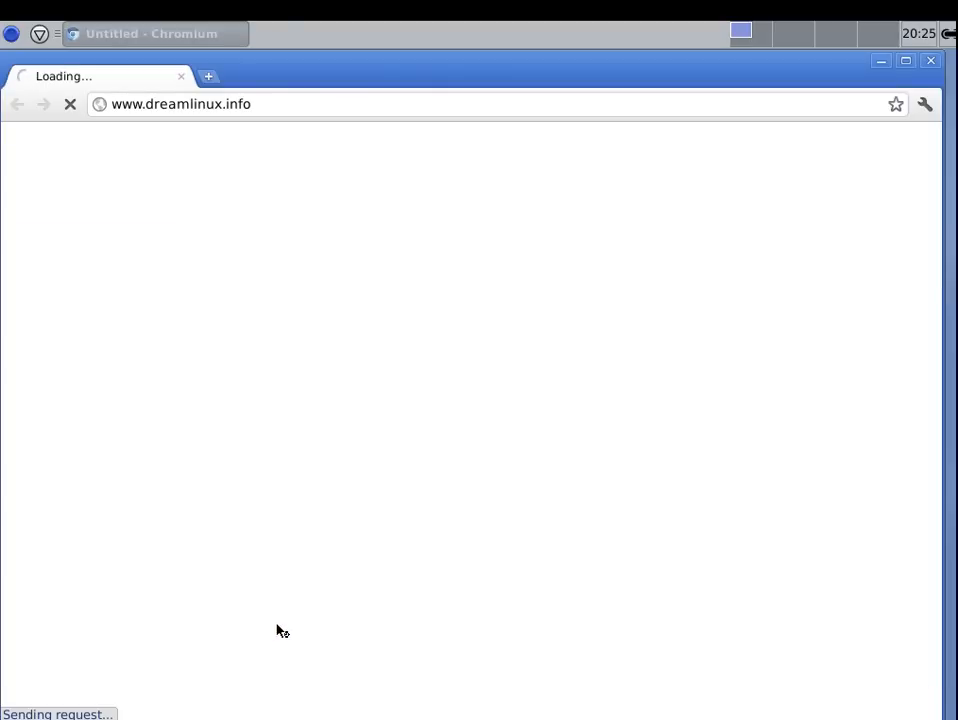
mouse_move(227, 611)
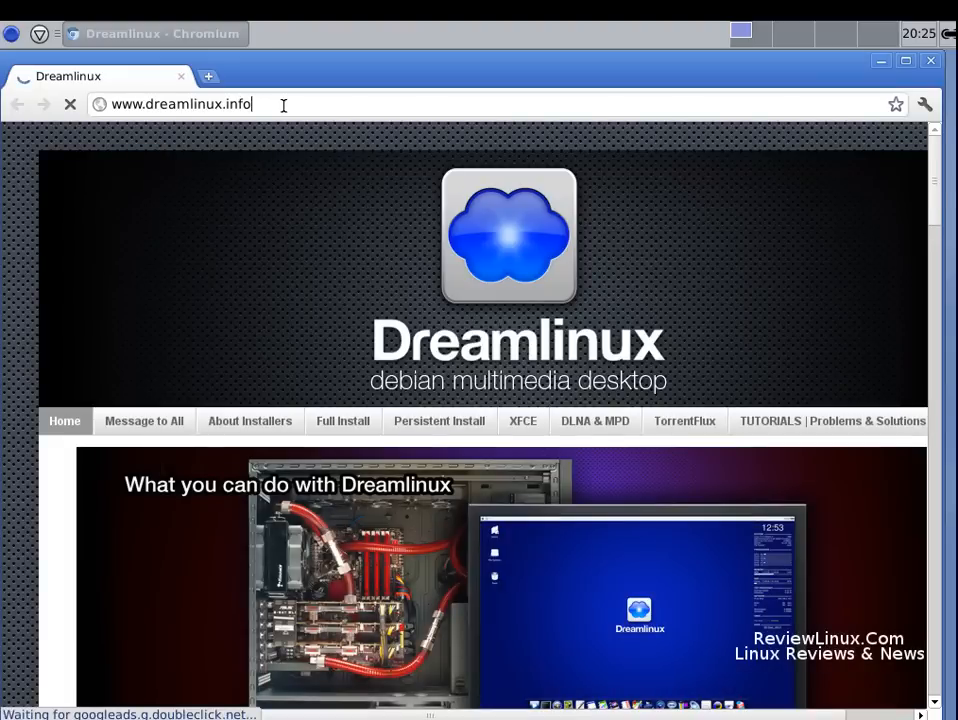
type("www.dream")
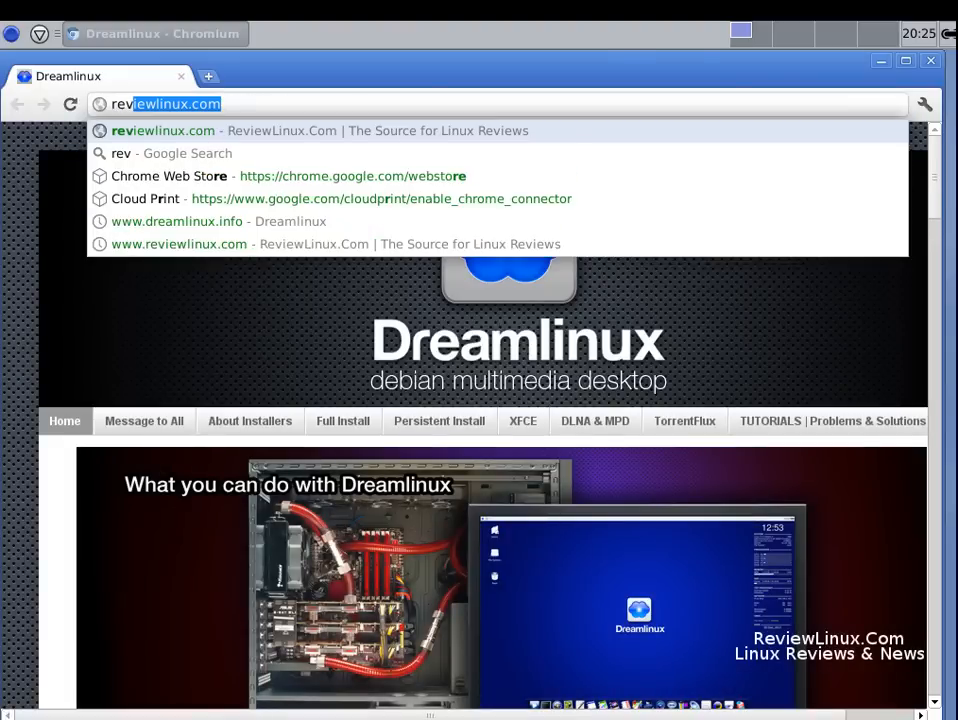
type("iewlinux")
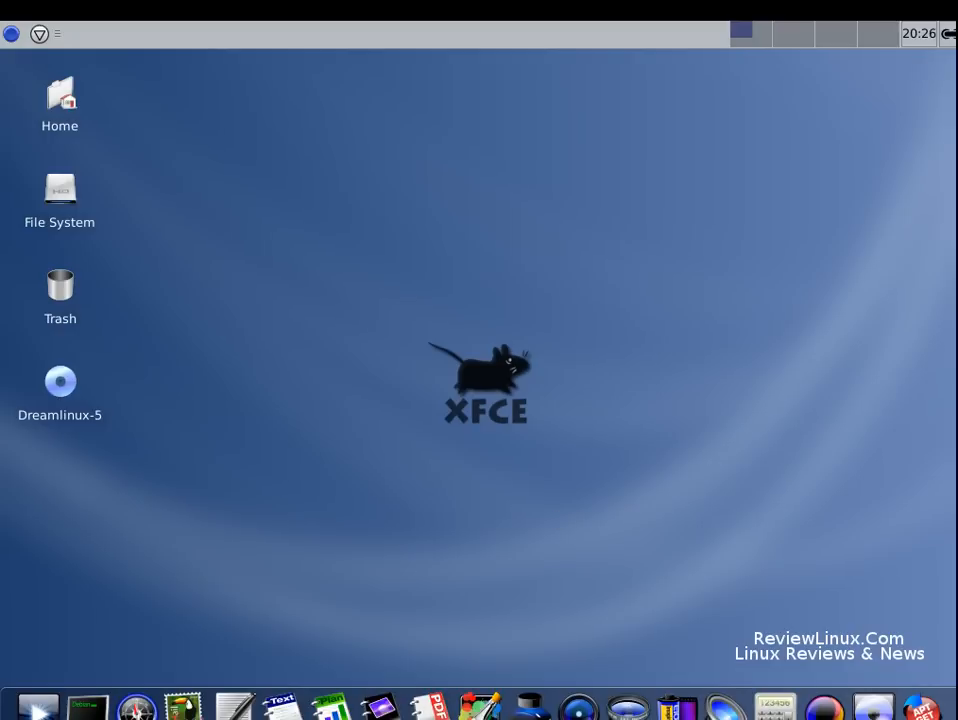
mouse_move(266, 186)
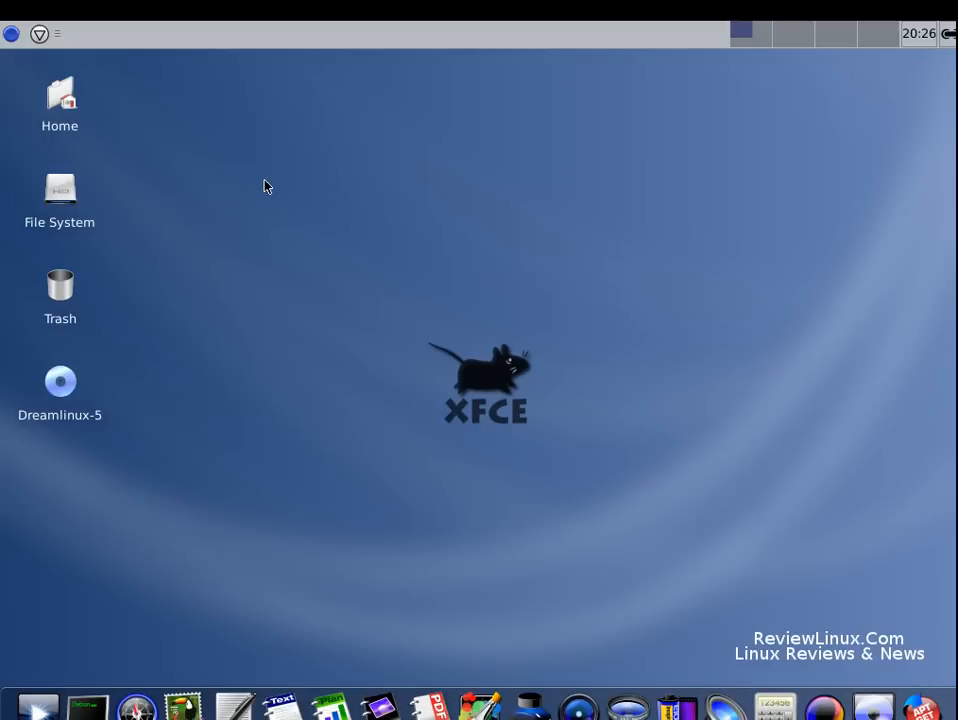
mouse_move(295, 168)
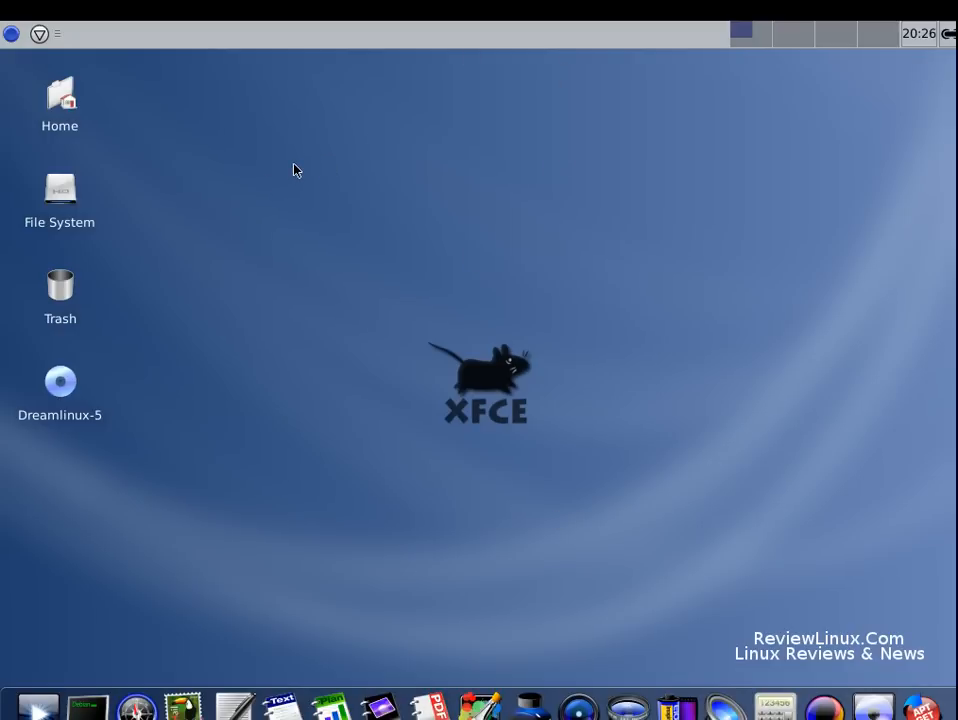
right_click(294, 170)
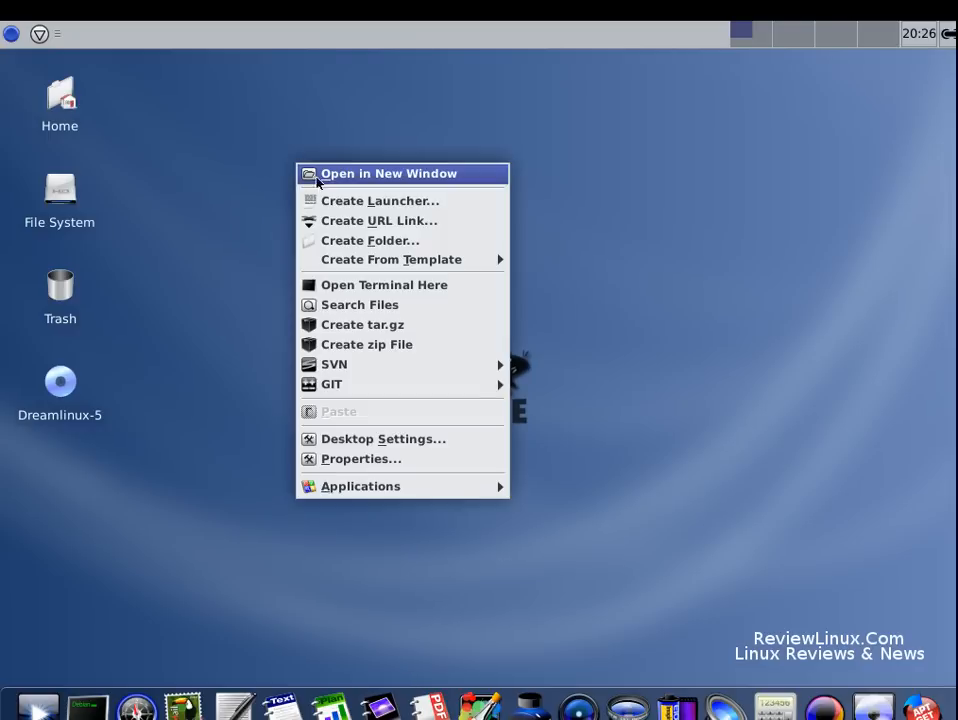
mouse_move(383, 438)
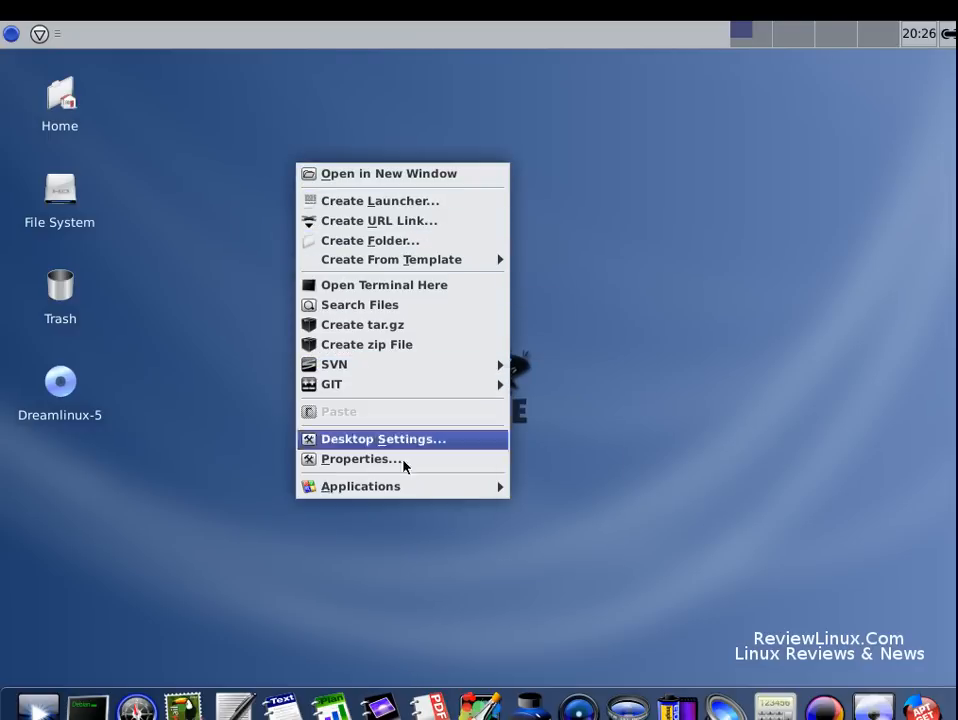
mouse_move(360, 486)
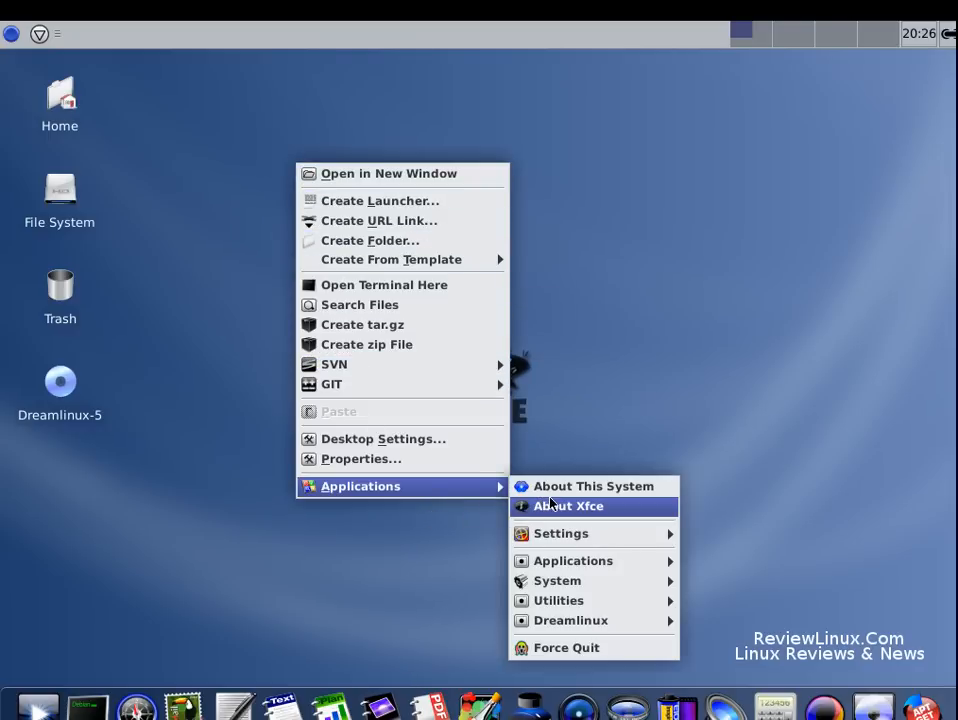
mouse_move(557, 580)
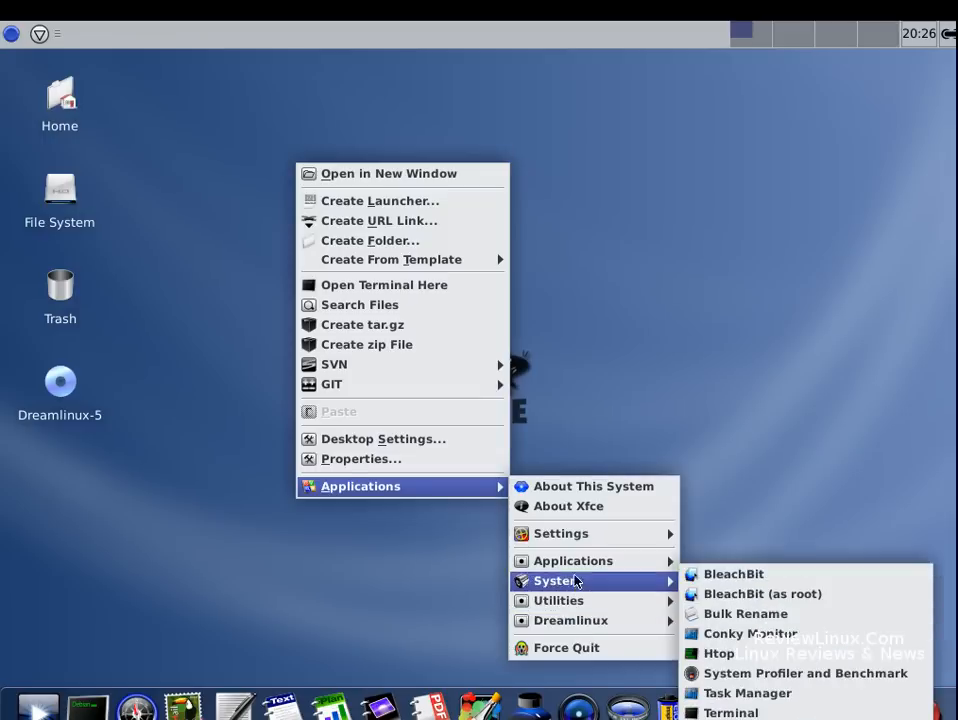
mouse_move(450, 438)
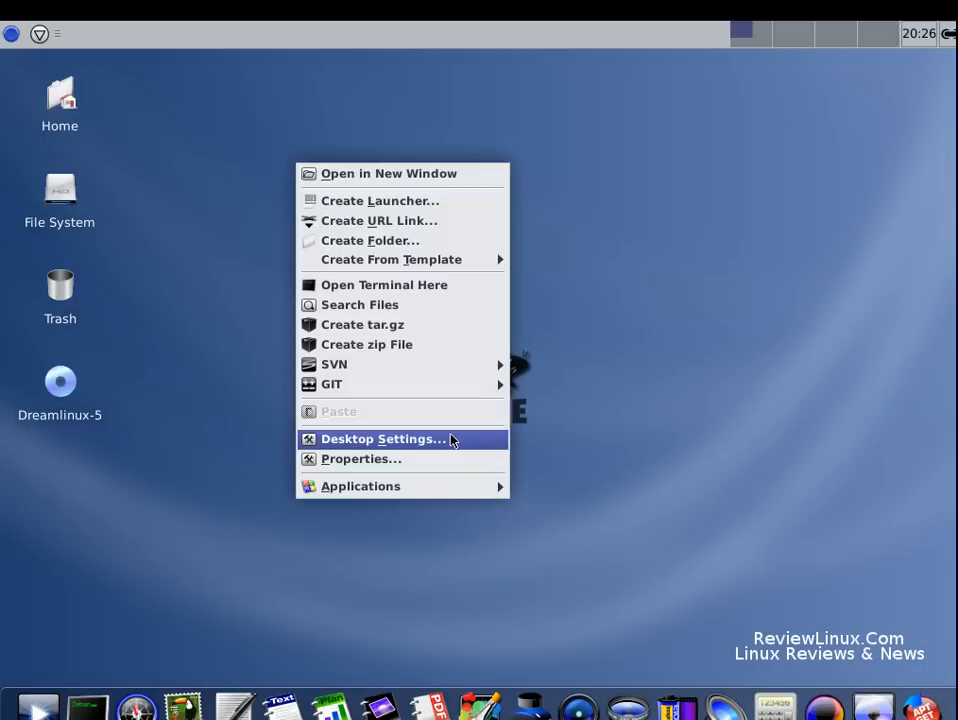
mouse_move(422, 201)
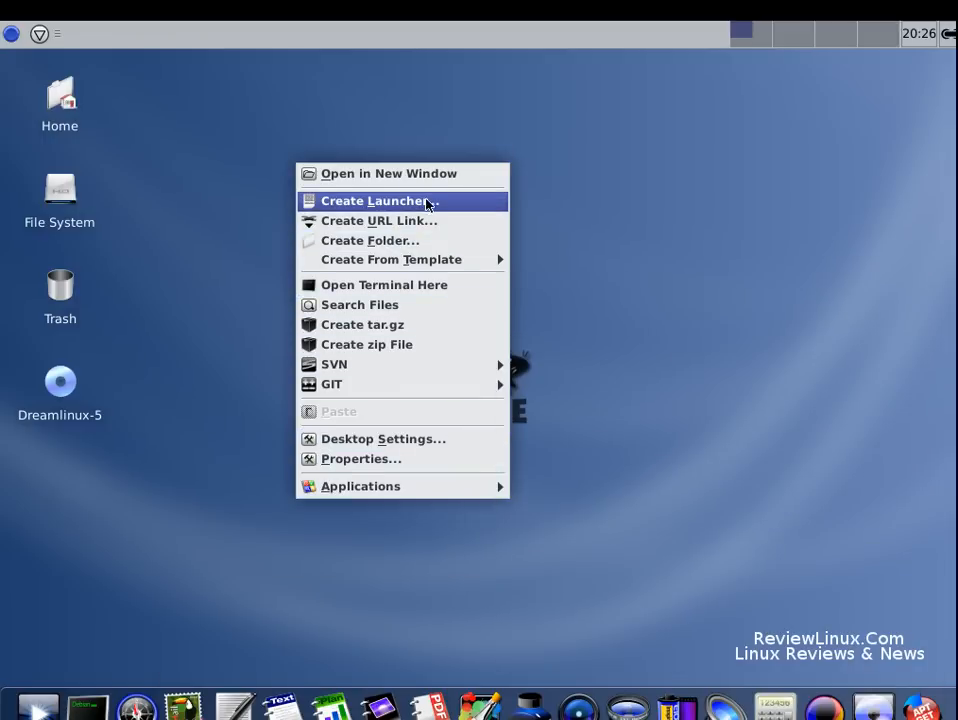
mouse_move(475, 253)
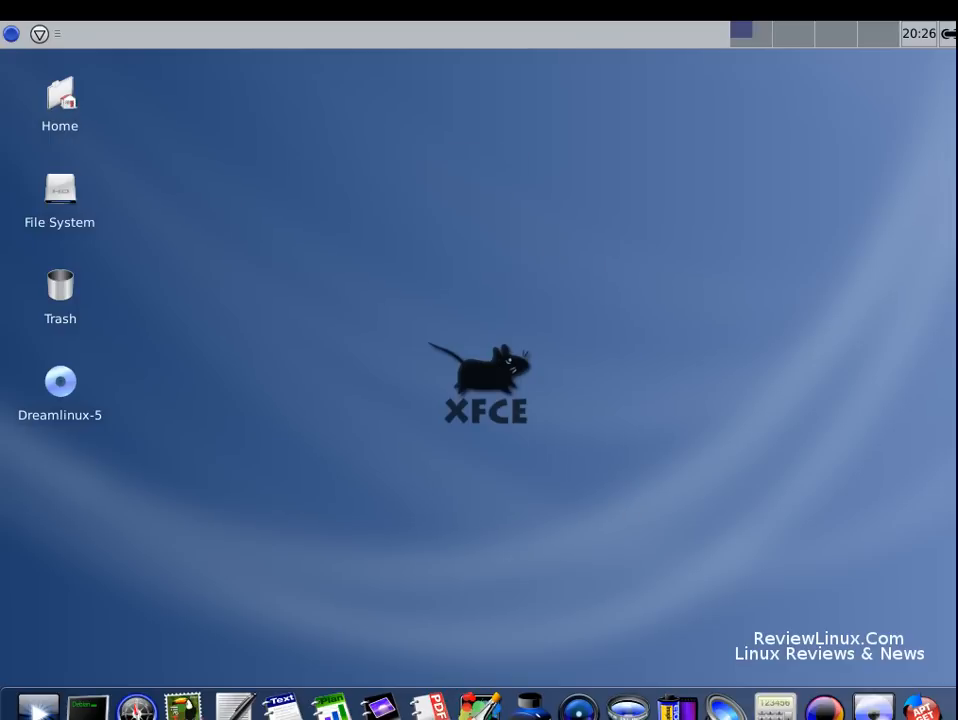
mouse_move(503, 685)
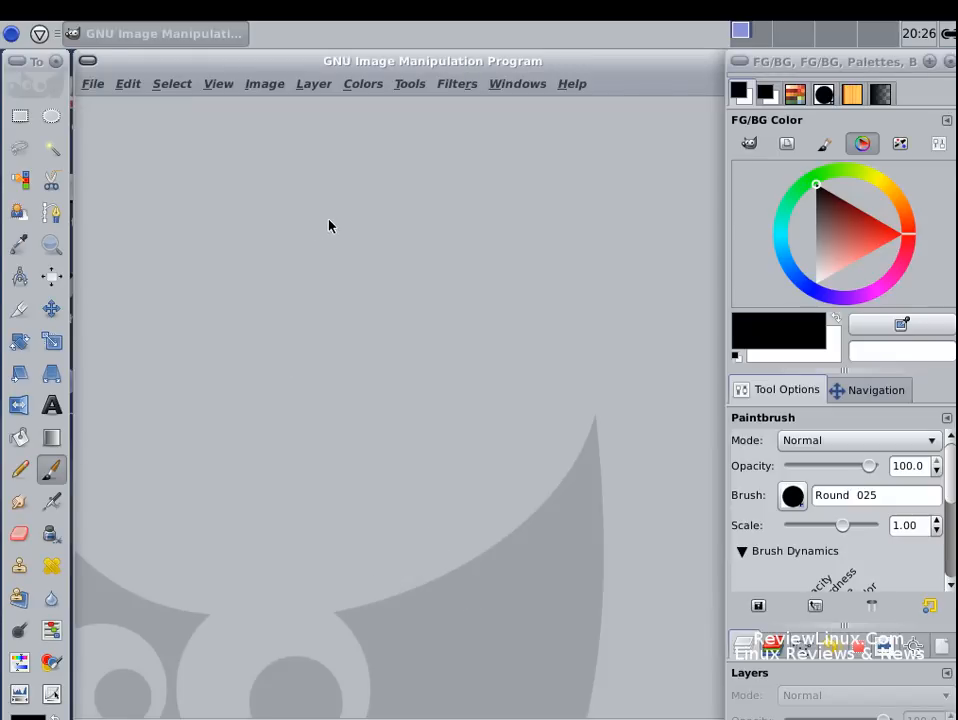
mouse_move(88, 62)
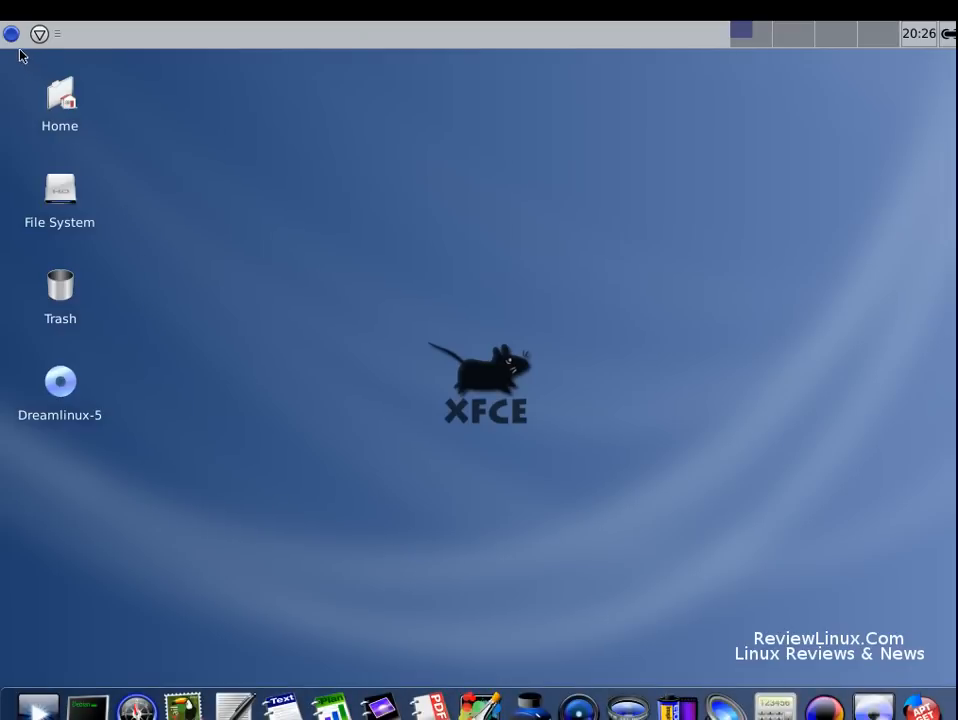
mouse_move(5, 68)
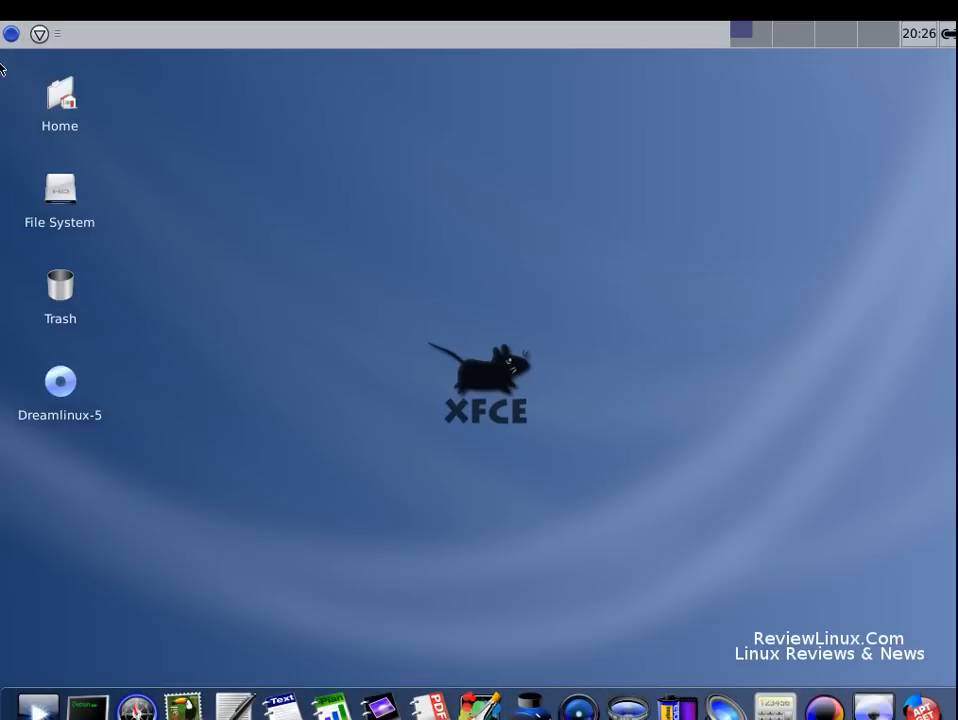
mouse_move(12, 33)
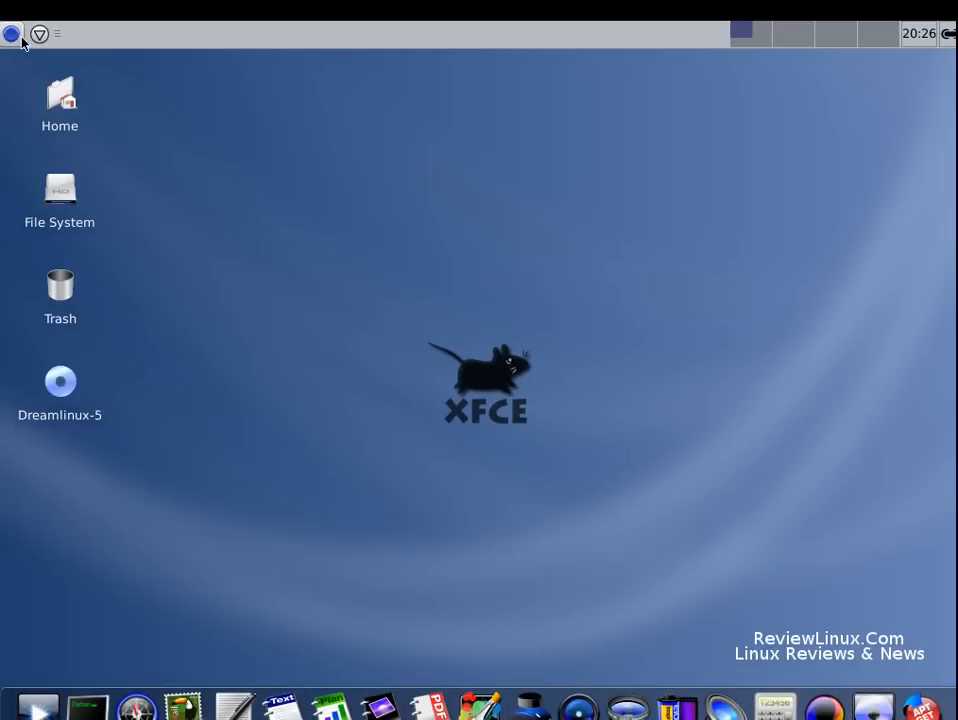
left_click(12, 34)
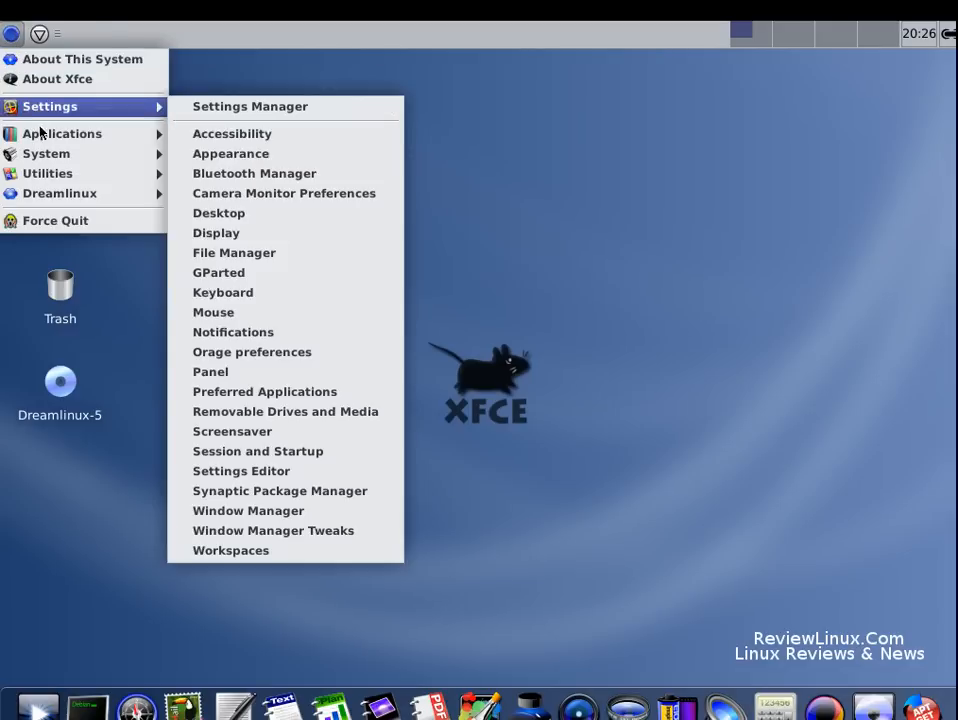
left_click(62, 133)
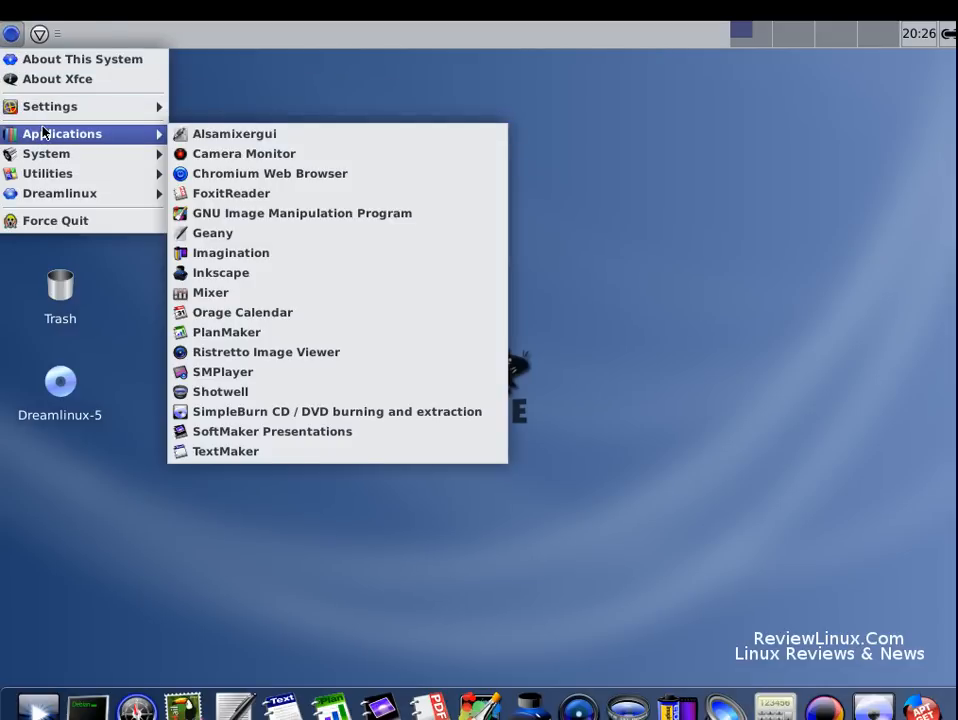
mouse_move(298, 252)
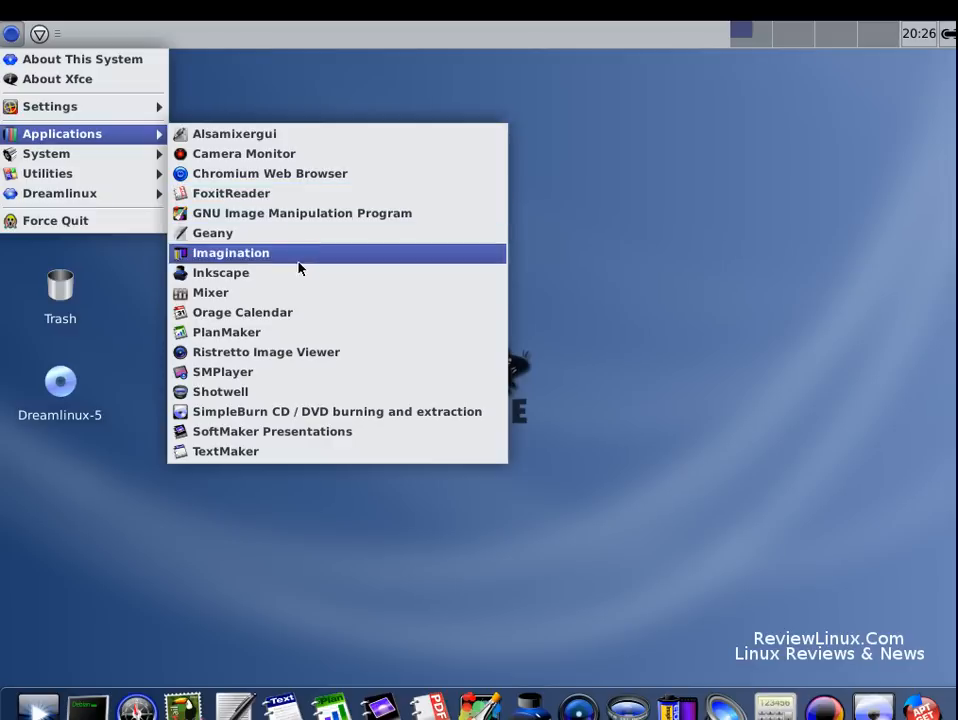
left_click(640, 233)
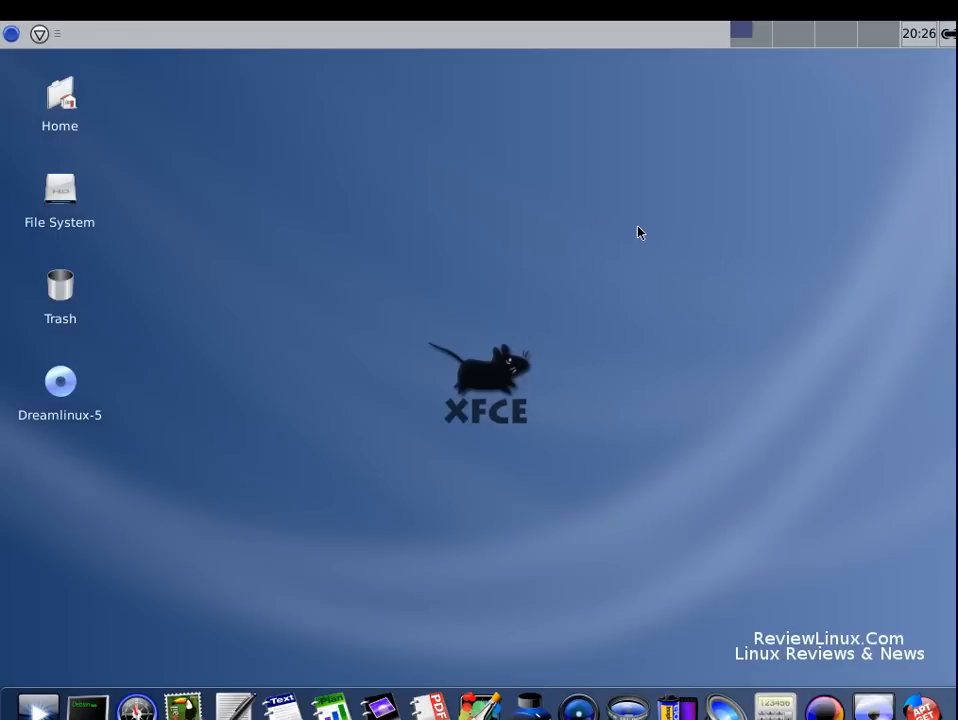
mouse_move(137, 705)
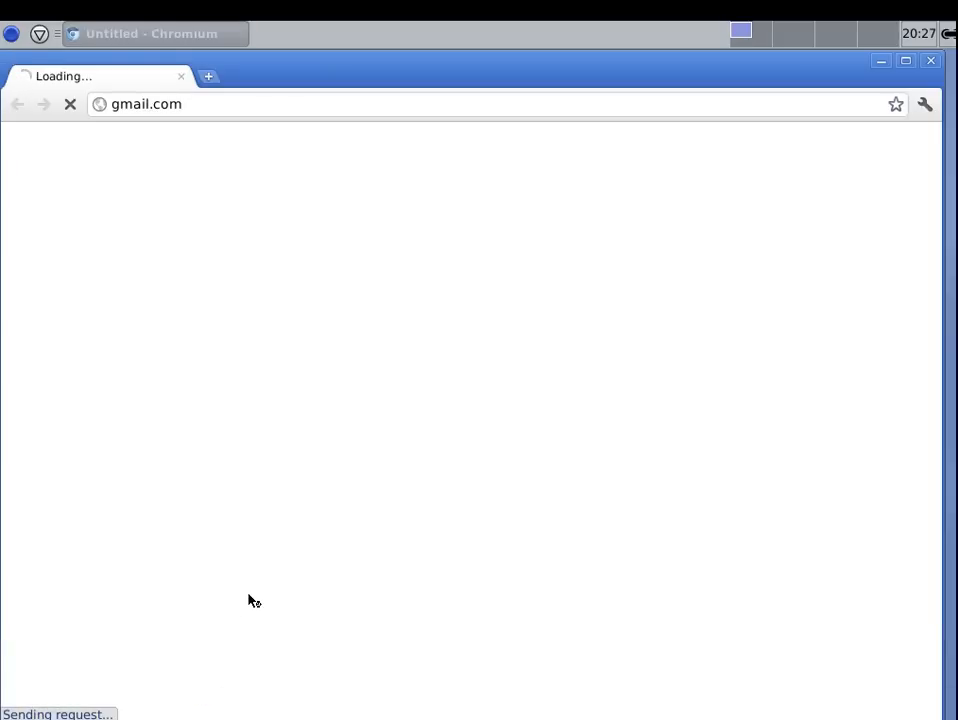
mouse_move(196, 318)
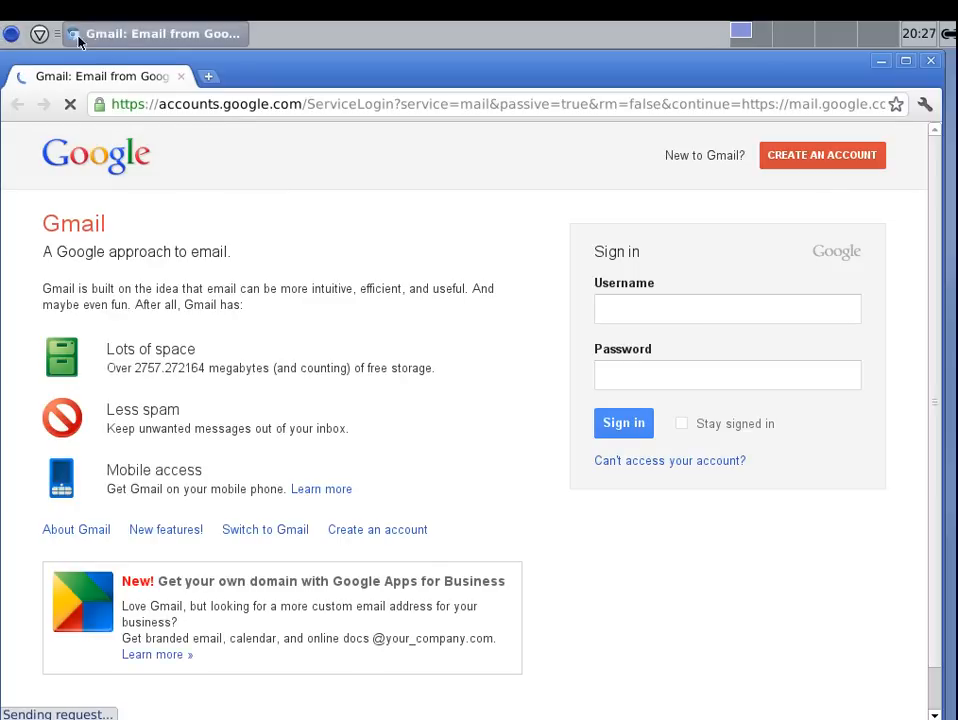
left_click(727, 308)
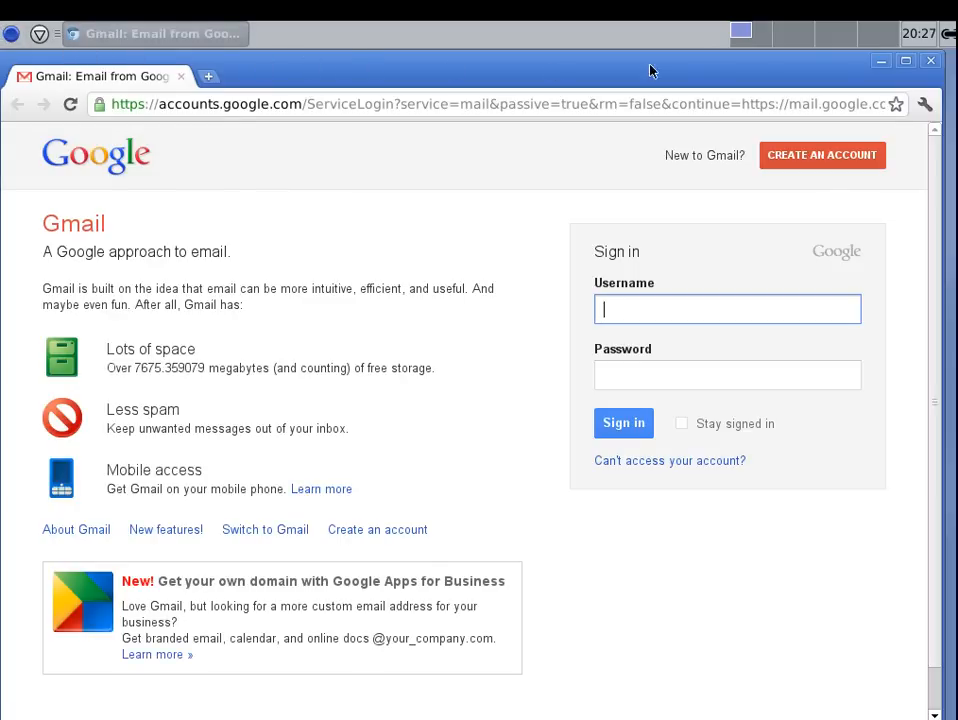
mouse_move(931, 61)
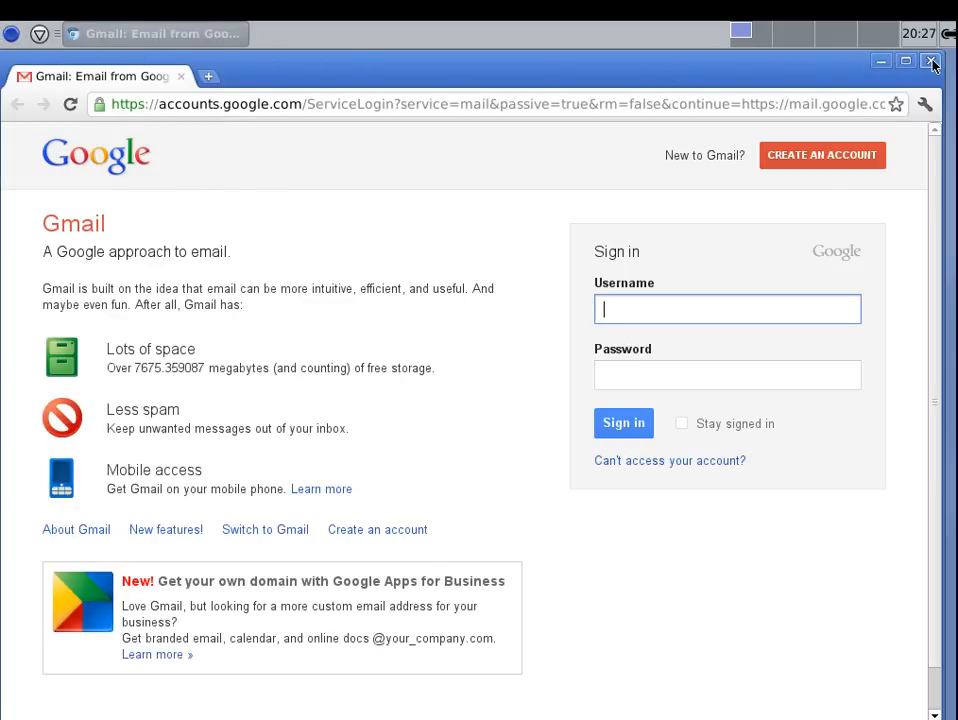
left_click(930, 61)
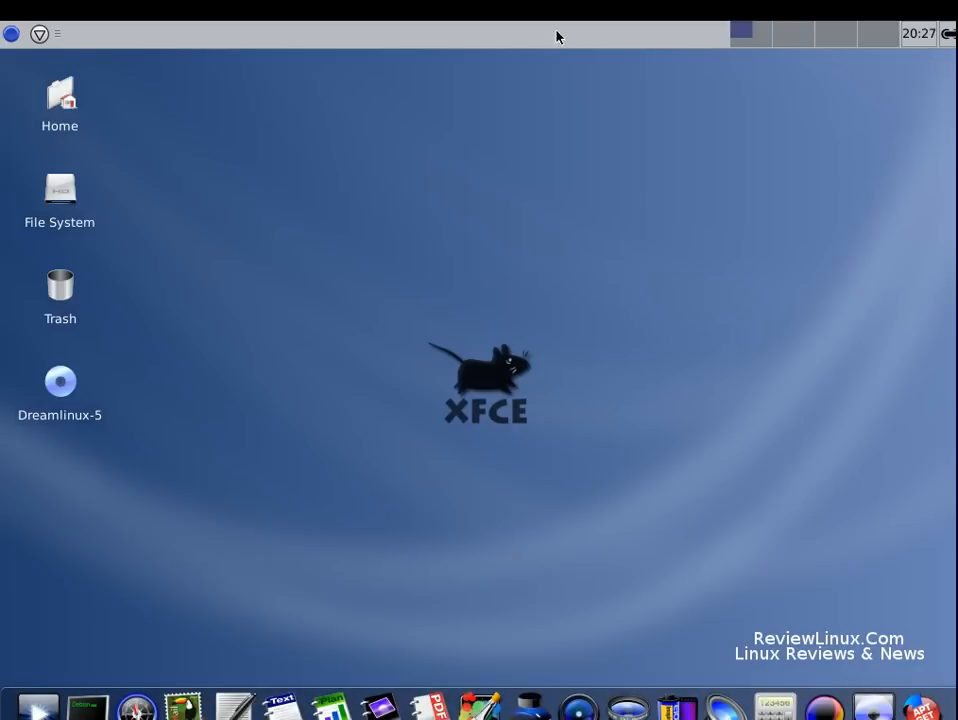
mouse_move(668, 40)
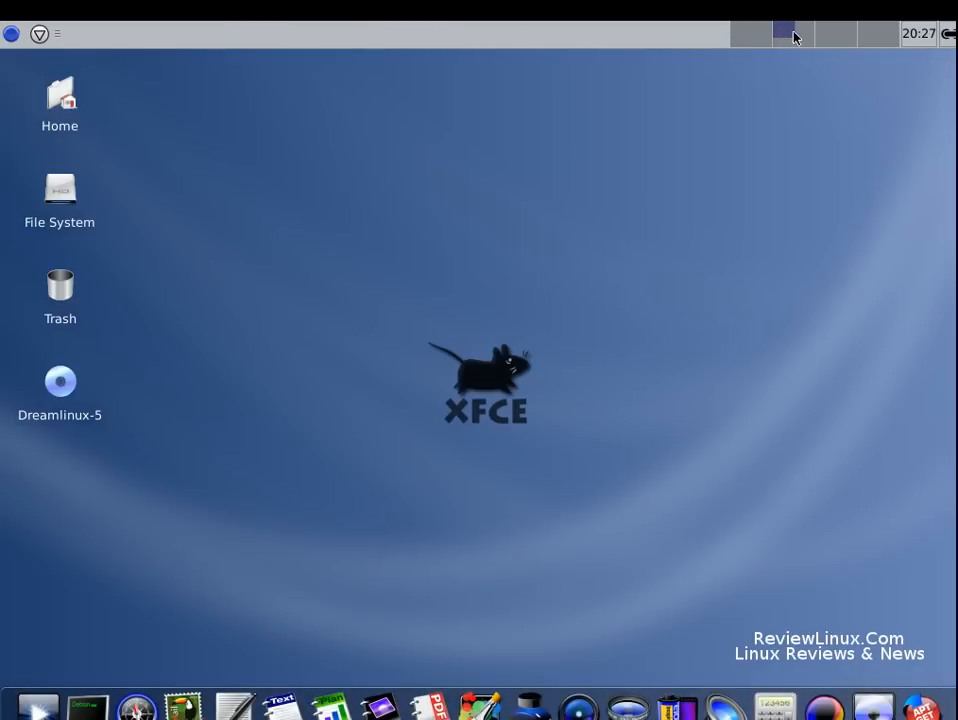
mouse_move(862, 37)
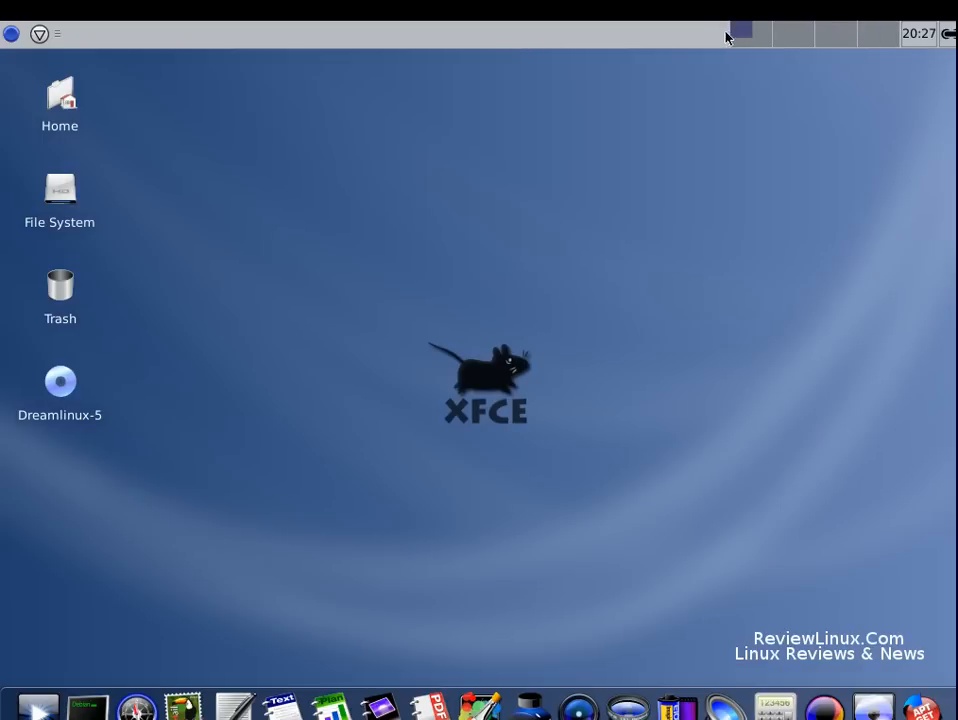
mouse_move(445, 178)
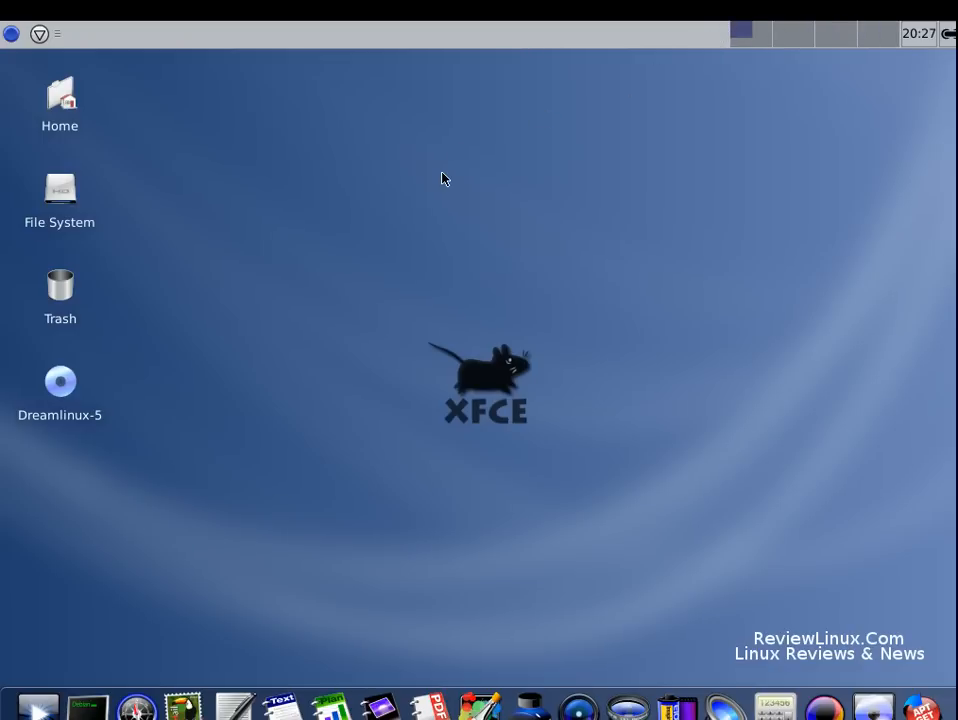